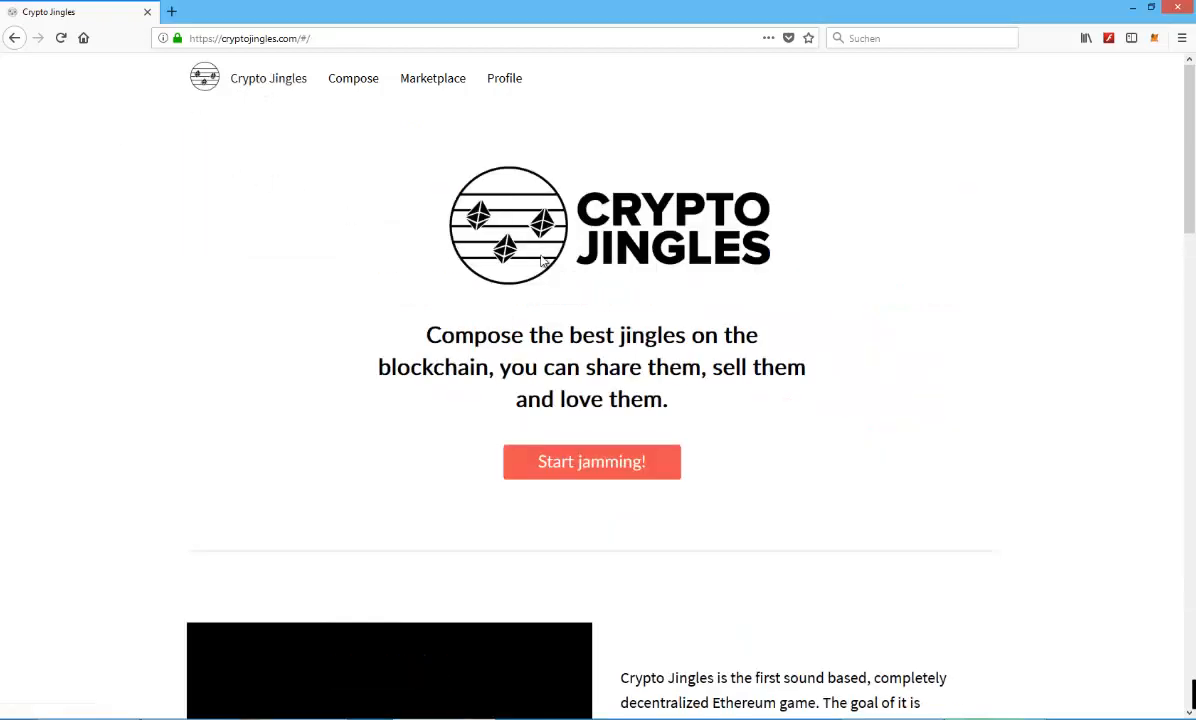
- Scroll the home page down to the four rarity sample cards
{"action": "scroll", "scroll_direction": "down", "scroll_amount": 3}
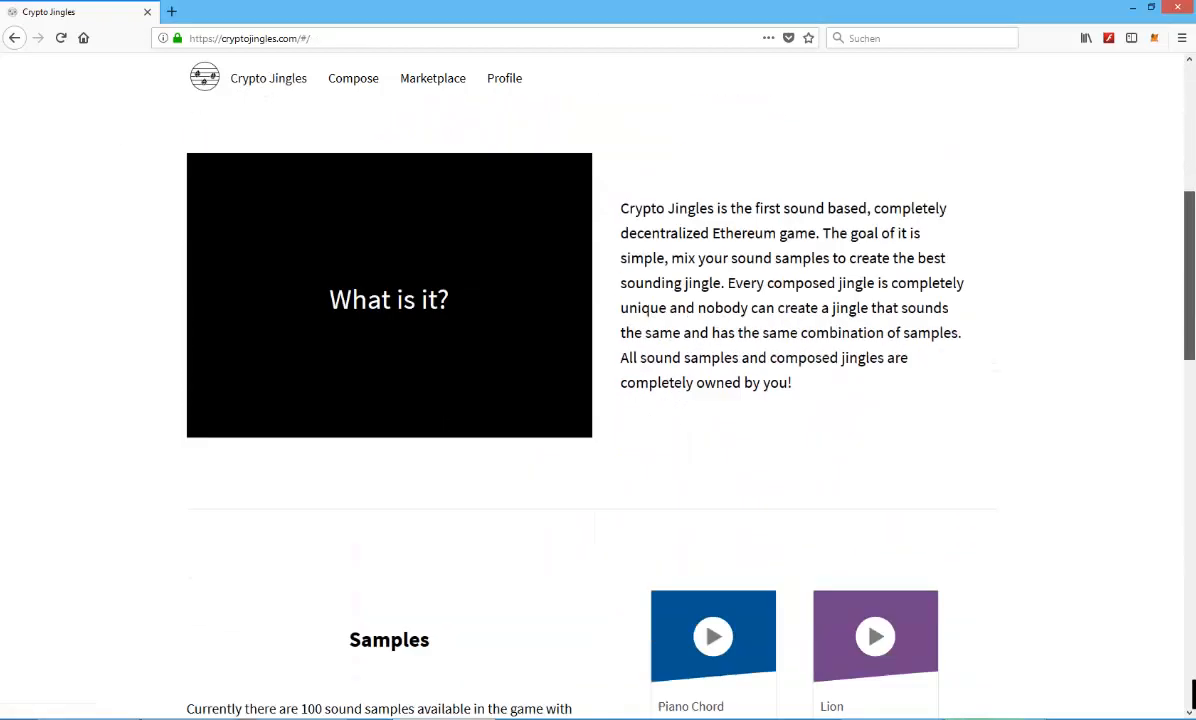
{"action": "scroll", "scroll_direction": "down", "scroll_amount": 3}
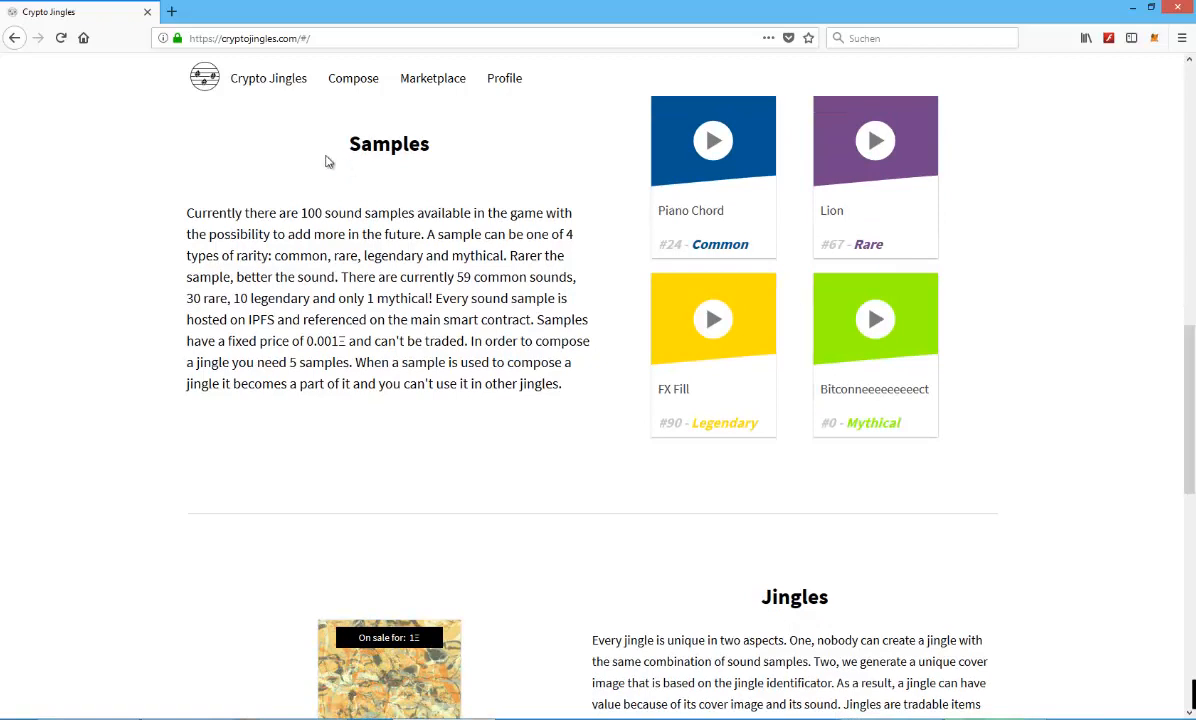
{"action": "mouse_move", "coordinate": [620, 195]}
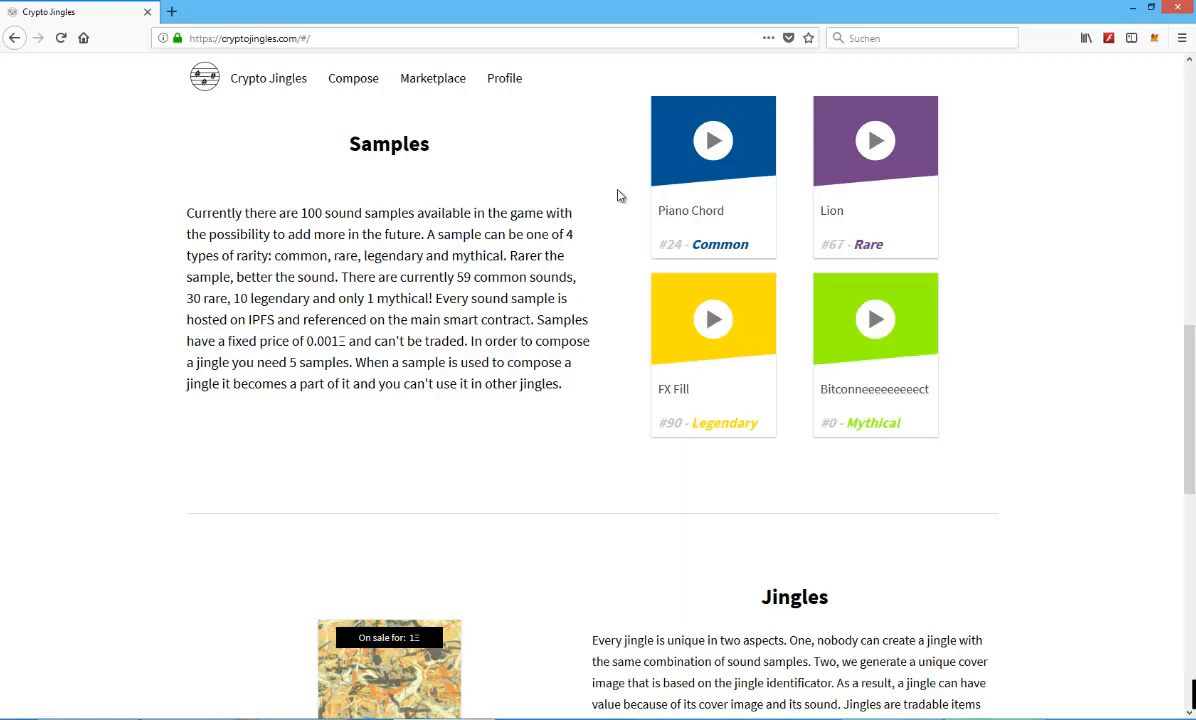
{"action": "mouse_move", "coordinate": [974, 218]}
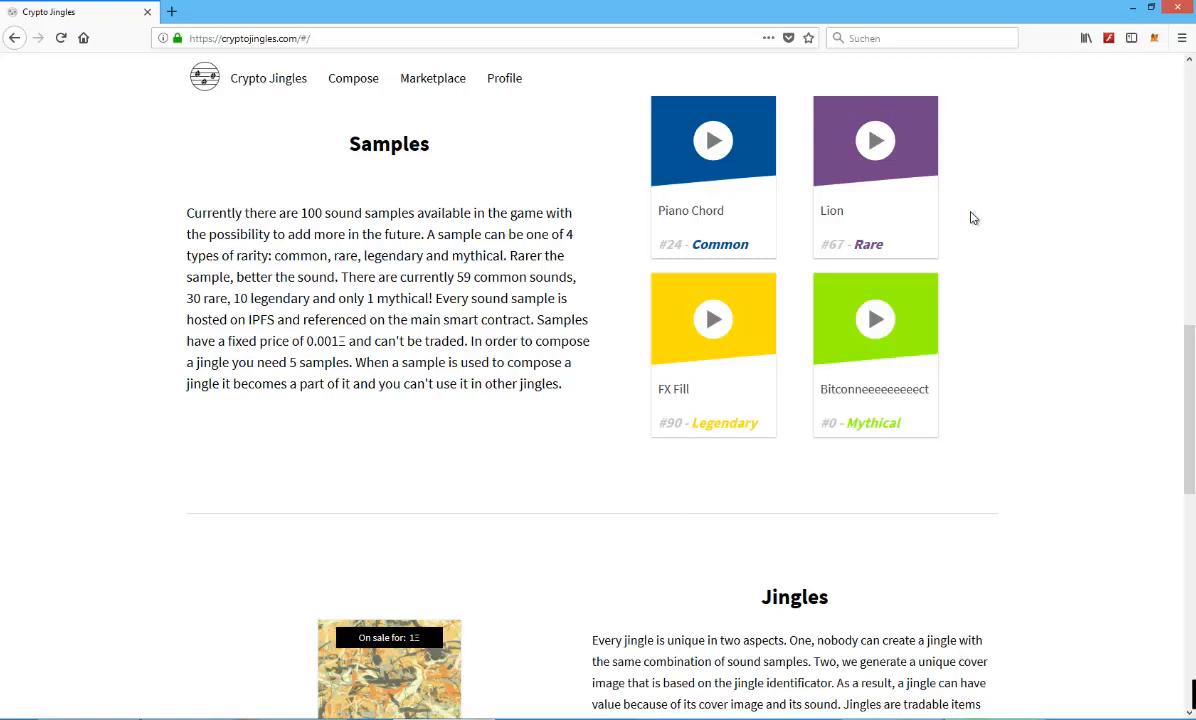
{"action": "mouse_move", "coordinate": [958, 374]}
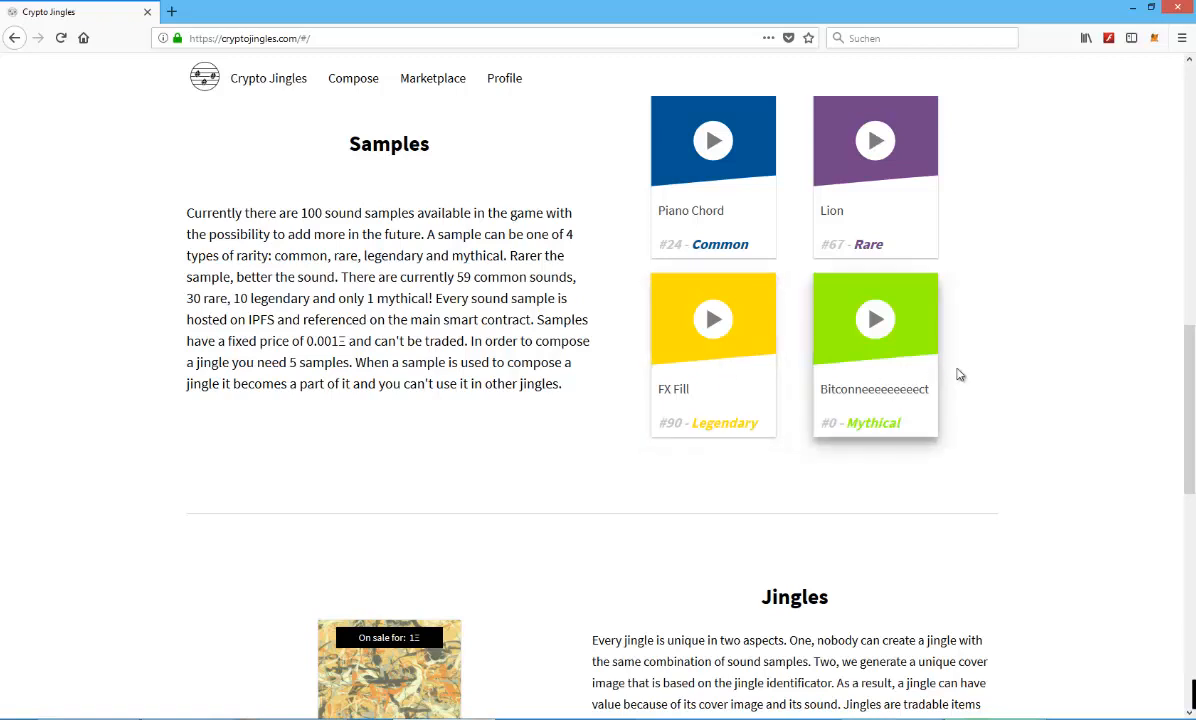
{"action": "mouse_move", "coordinate": [1010, 349]}
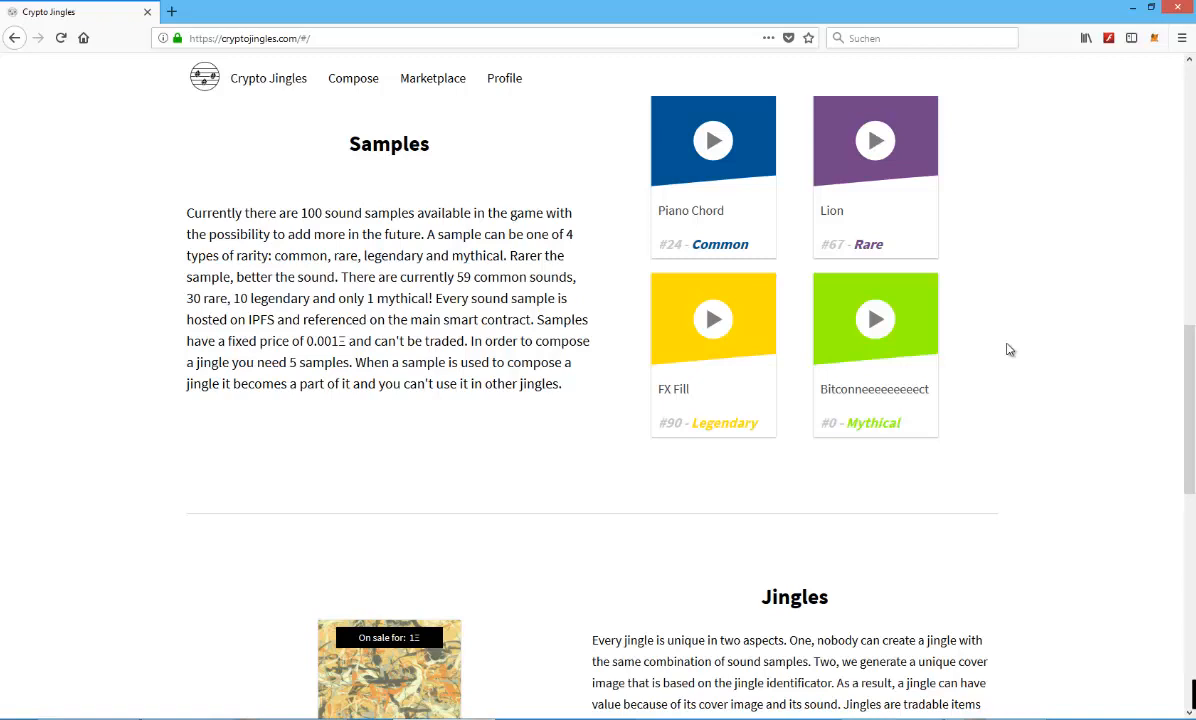
{"action": "mouse_move", "coordinate": [483, 158]}
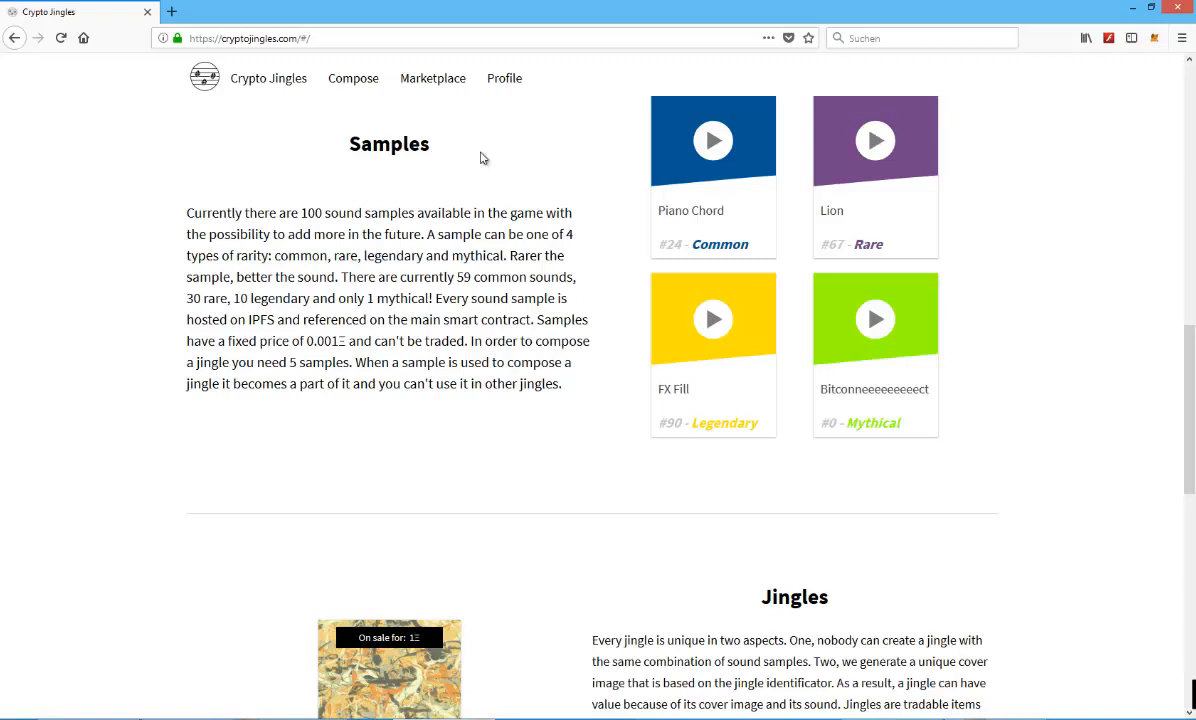
- Open the Compose page with its five empty sample slots, then head to Marketplace
{"action": "left_click", "coordinate": [353, 78]}
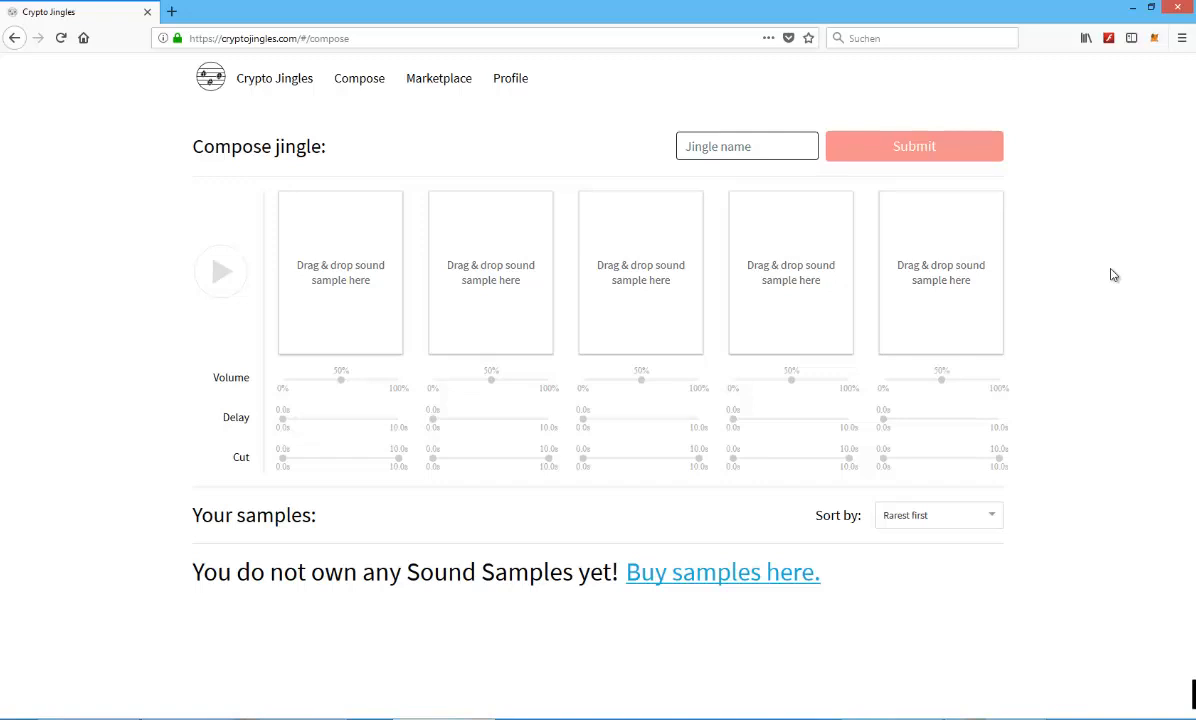
{"action": "mouse_move", "coordinate": [1020, 263]}
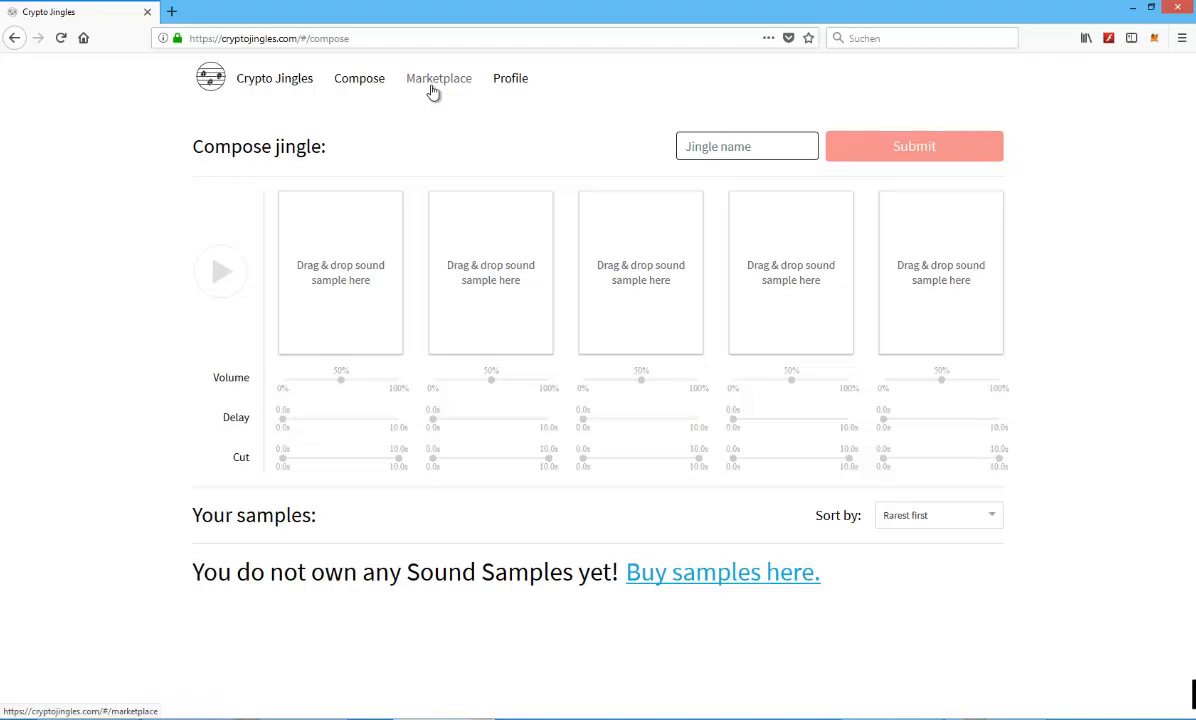
{"action": "left_click", "coordinate": [438, 78]}
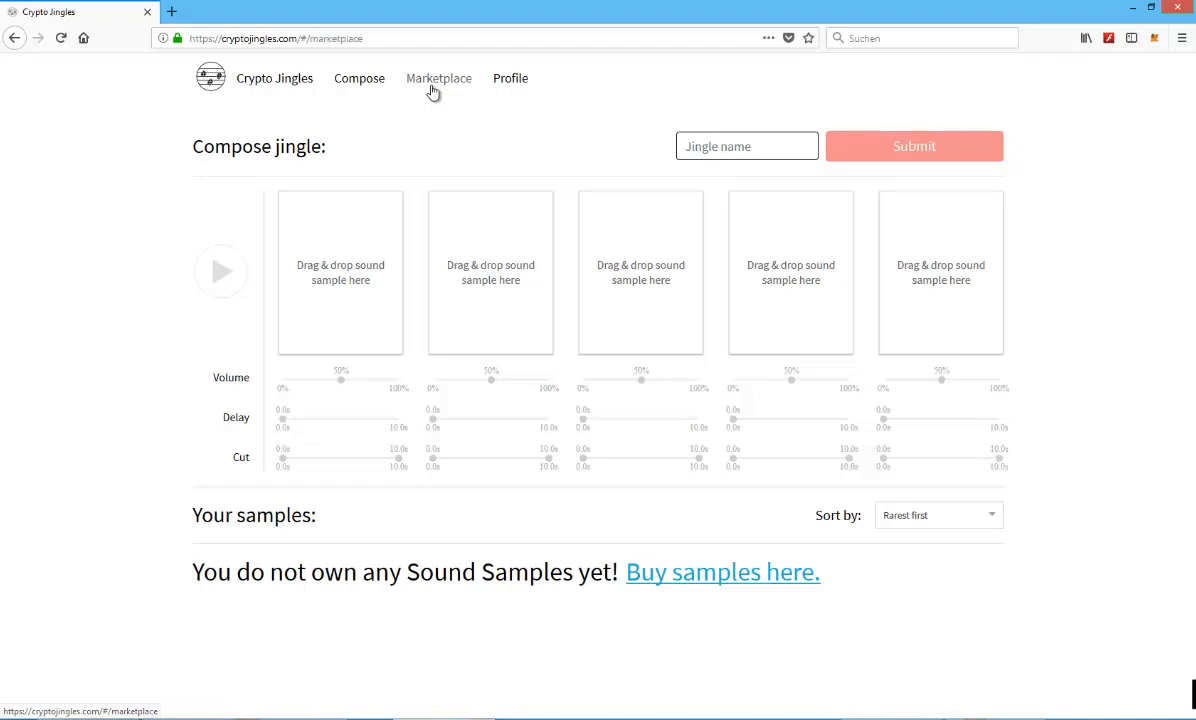
- Browse the marketplace listing of 28 jingles
{"action": "left_click", "coordinate": [438, 78]}
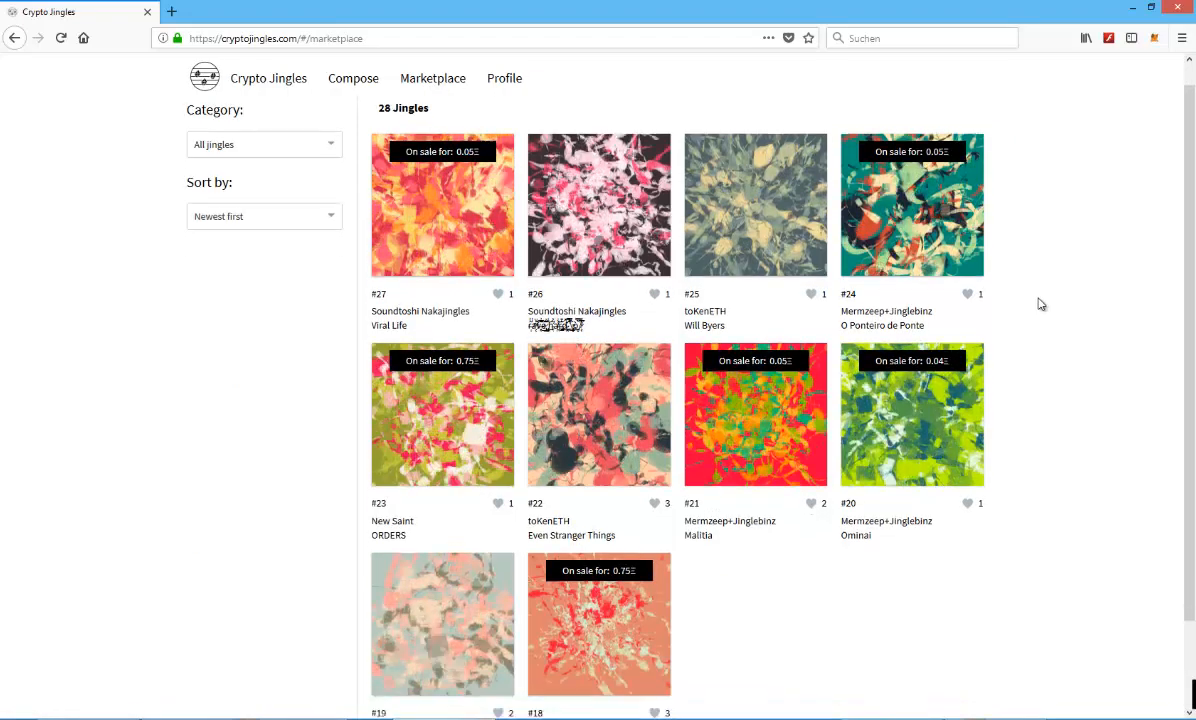
{"action": "scroll", "scroll_direction": "down", "scroll_amount": 3}
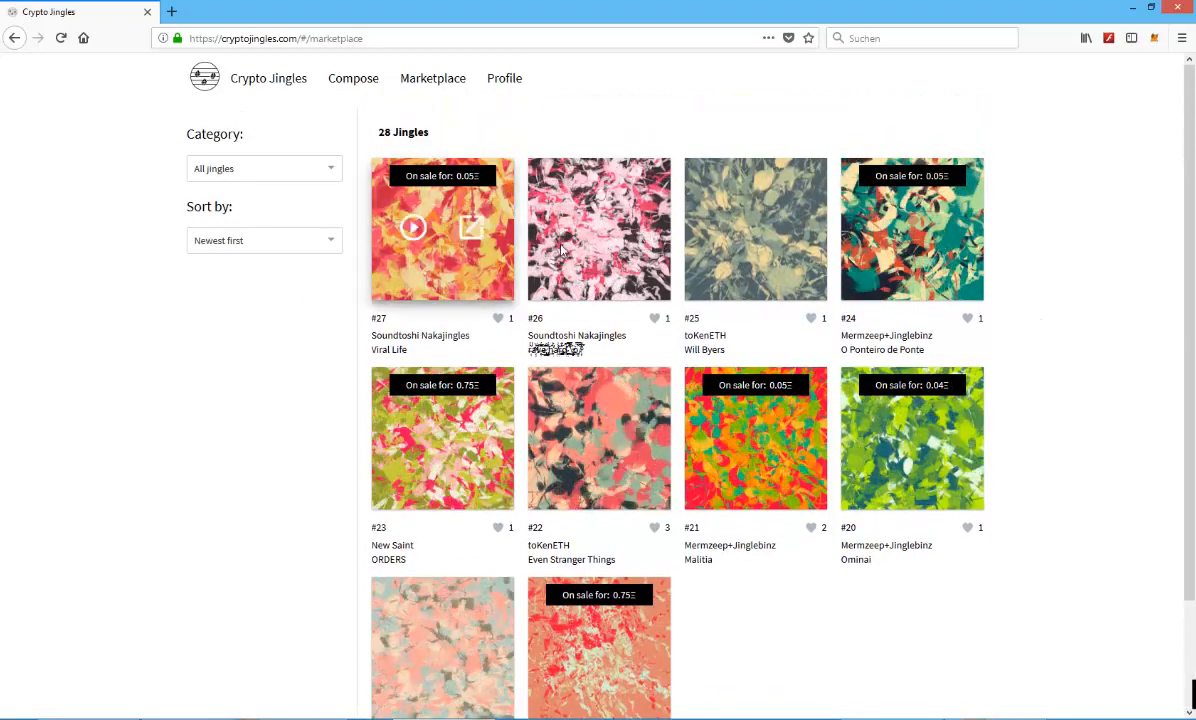
{"action": "scroll", "scroll_direction": "down", "scroll_amount": 3}
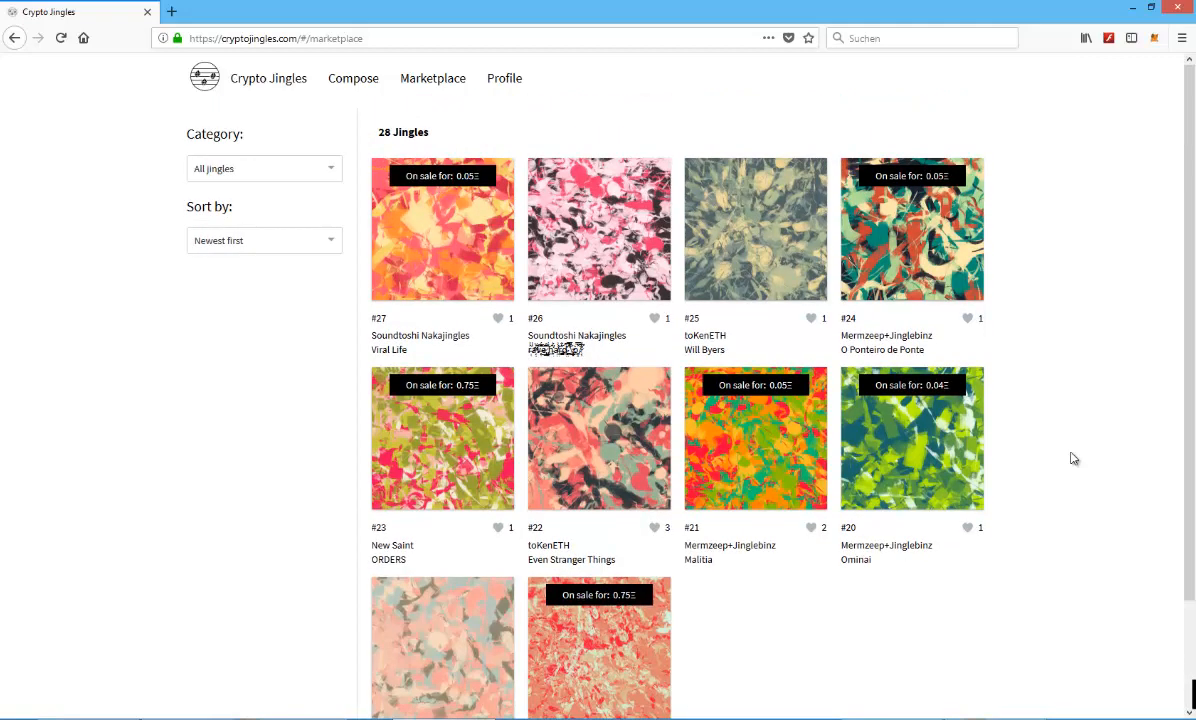
{"action": "scroll", "scroll_direction": "down", "scroll_amount": 3}
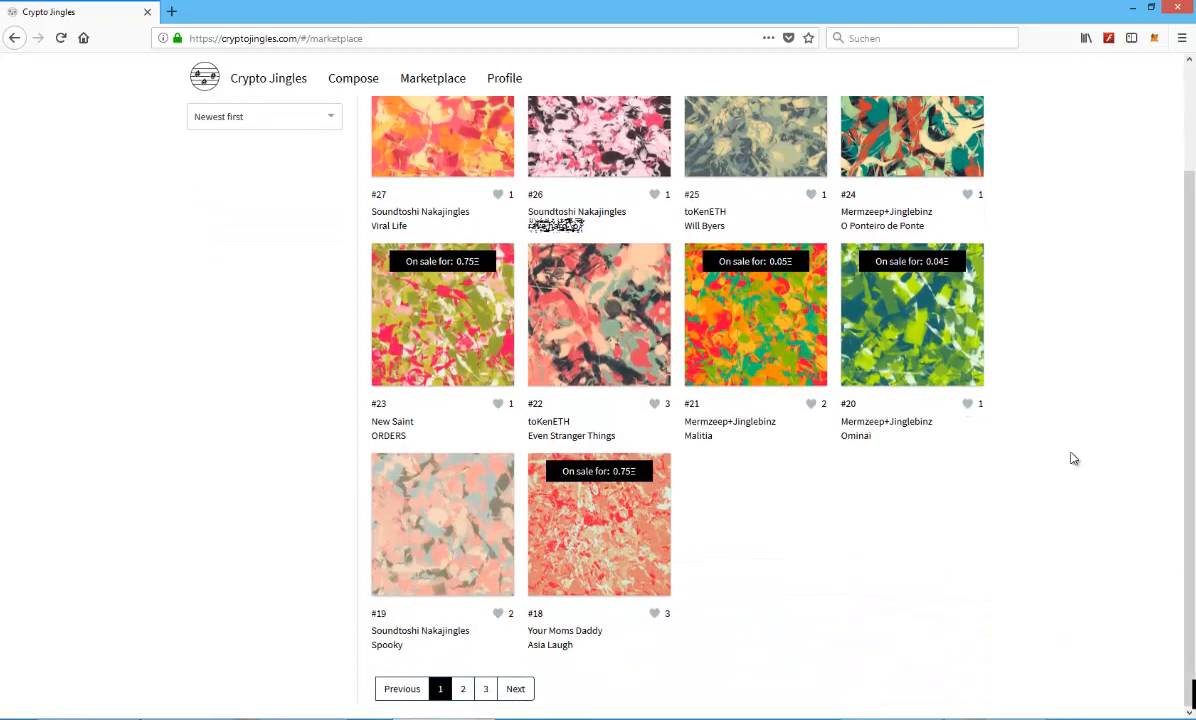
{"action": "mouse_move", "coordinate": [997, 512]}
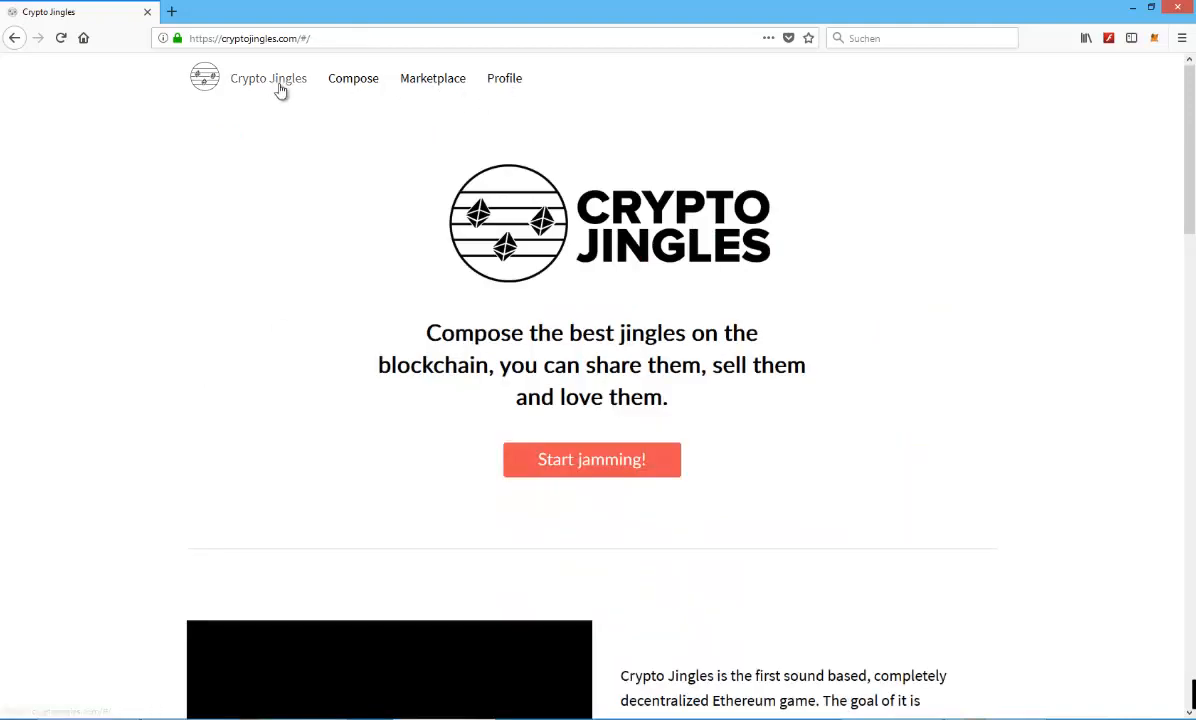
- Revisit Marketplace and Compose, then open the profile showing no owned samples
{"action": "left_click", "coordinate": [432, 78]}
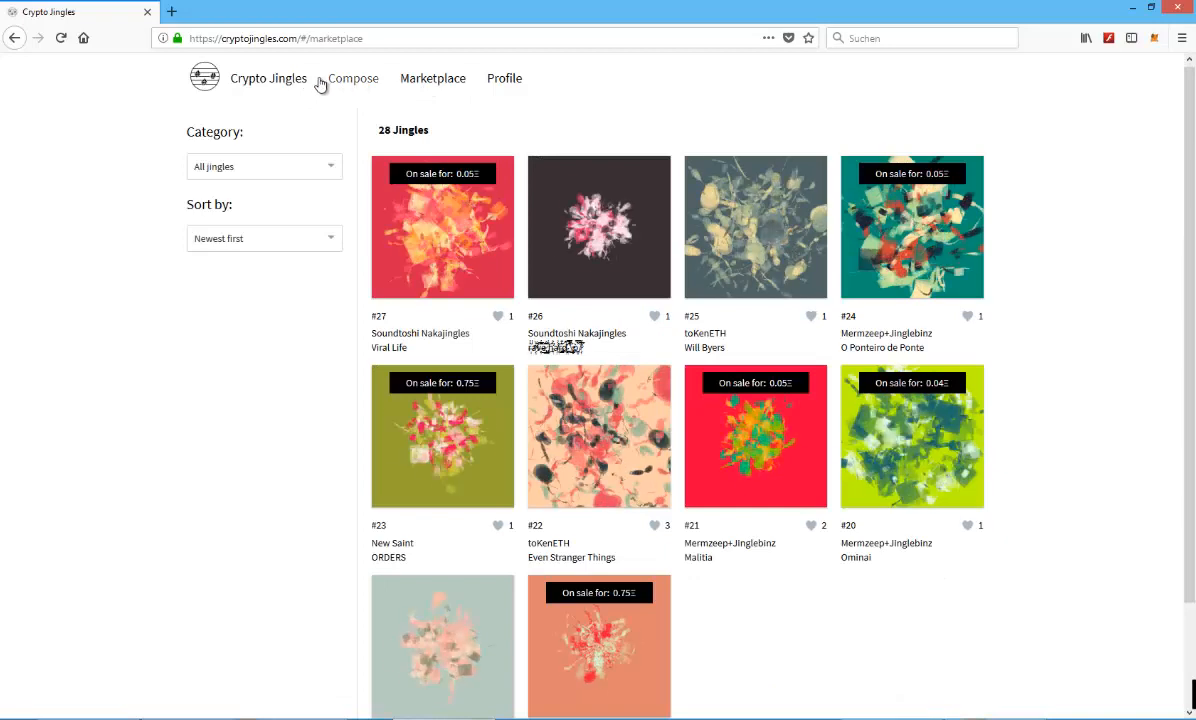
{"action": "left_click", "coordinate": [353, 78]}
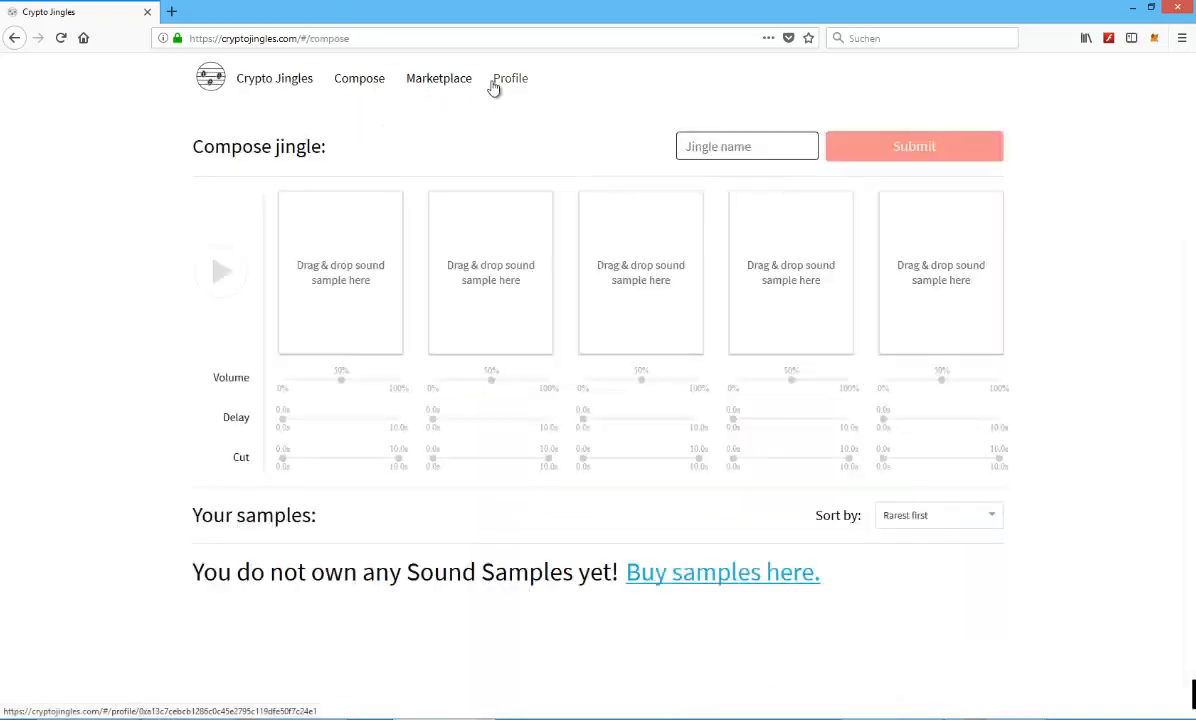
{"action": "left_click", "coordinate": [510, 78]}
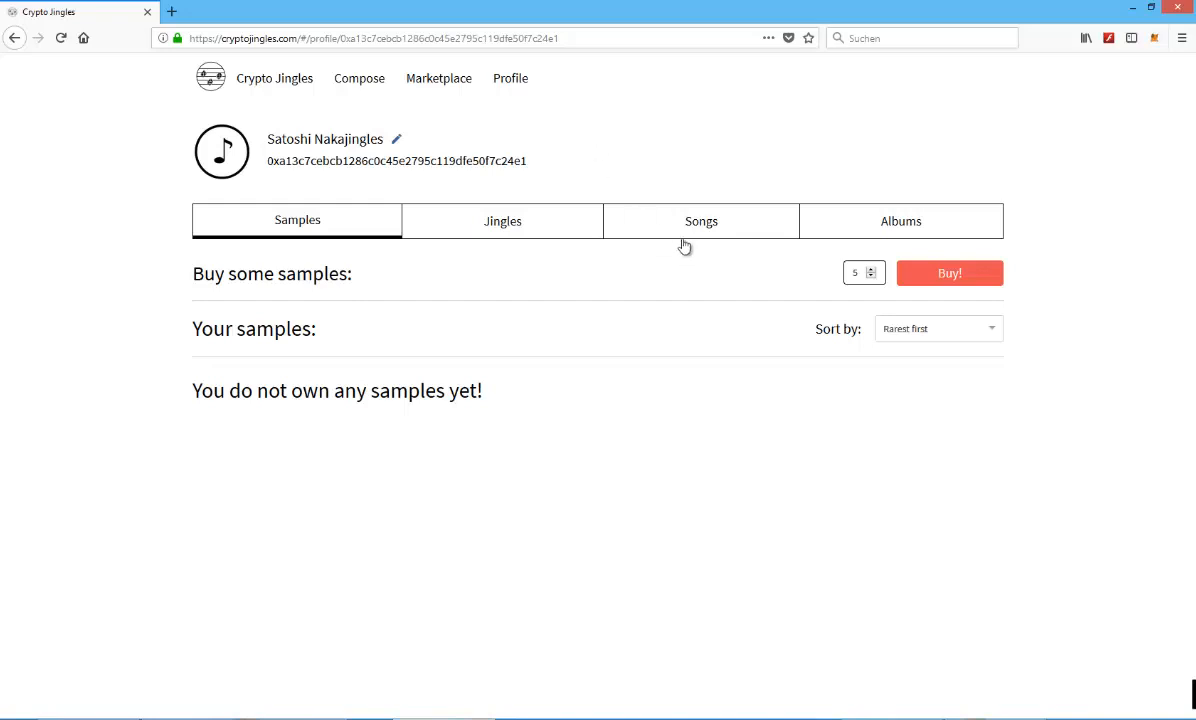
- View the Songs and Albums tabs, both 'Coming soon!', then return to Compose
{"action": "left_click", "coordinate": [701, 220]}
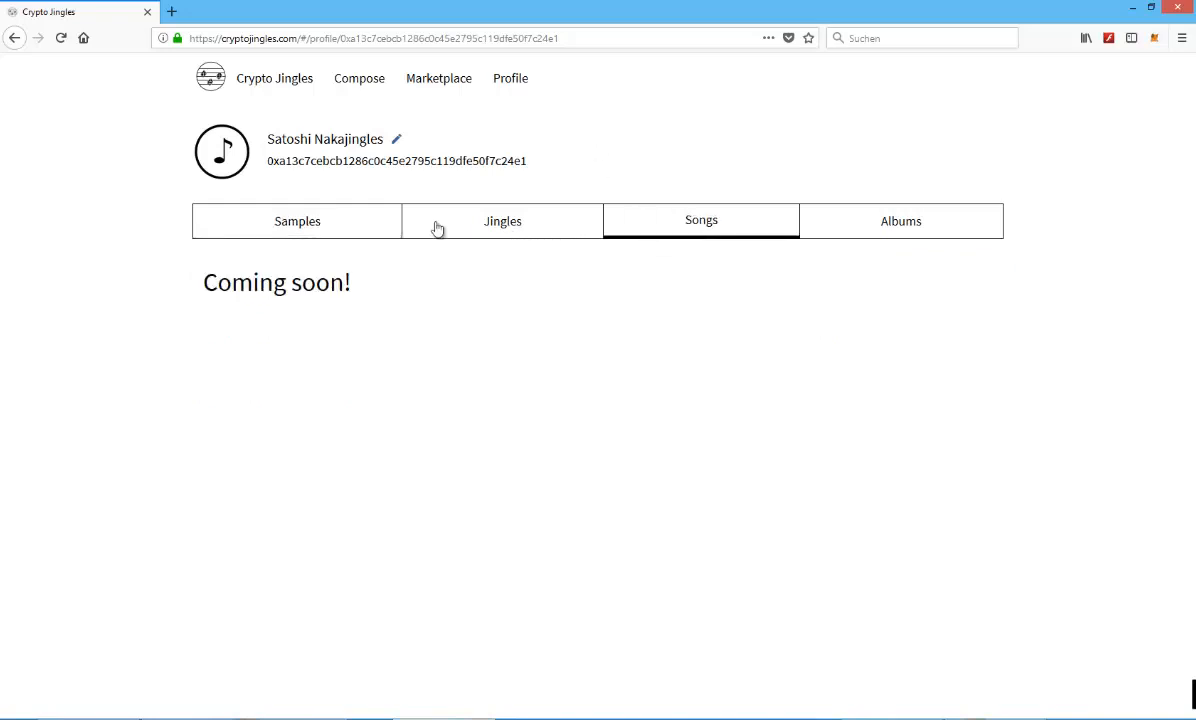
{"action": "mouse_move", "coordinate": [740, 195]}
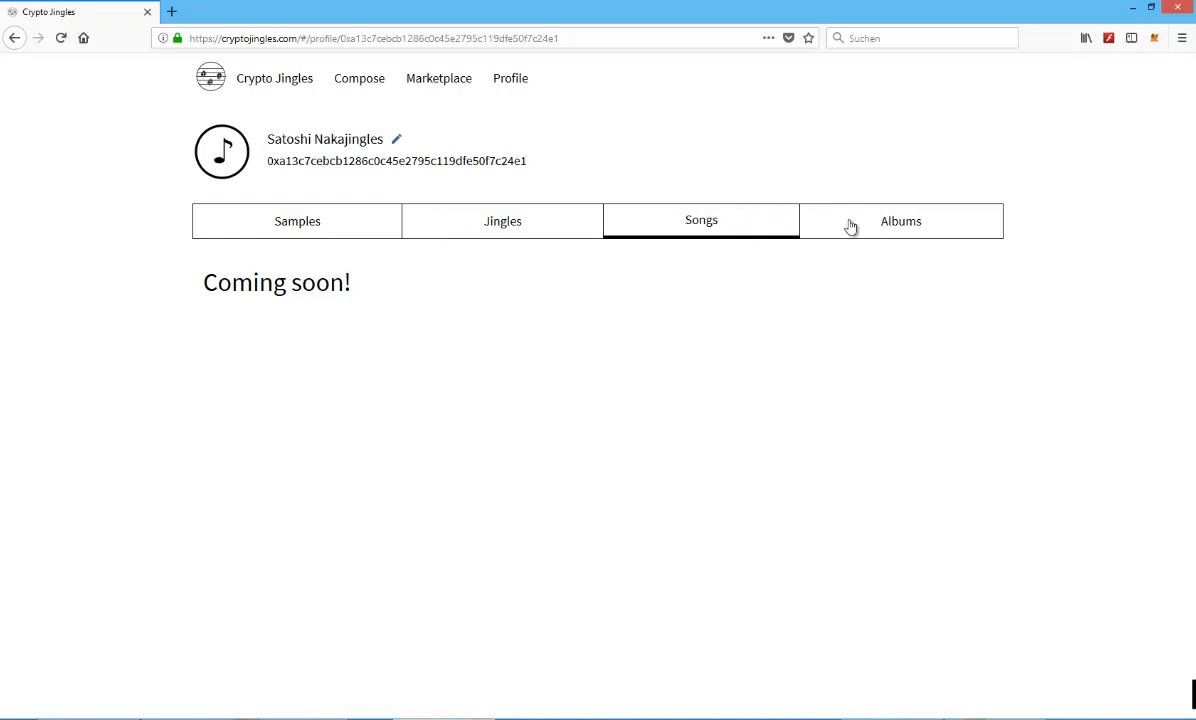
{"action": "left_click", "coordinate": [900, 221]}
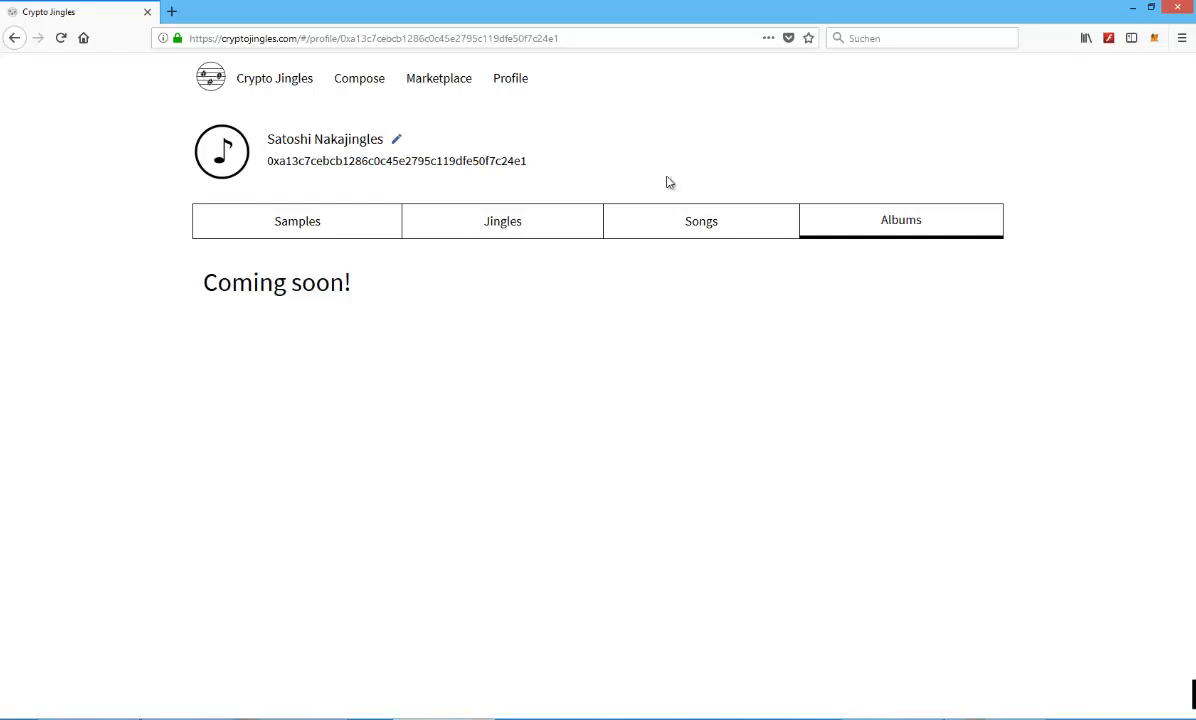
{"action": "mouse_move", "coordinate": [595, 166]}
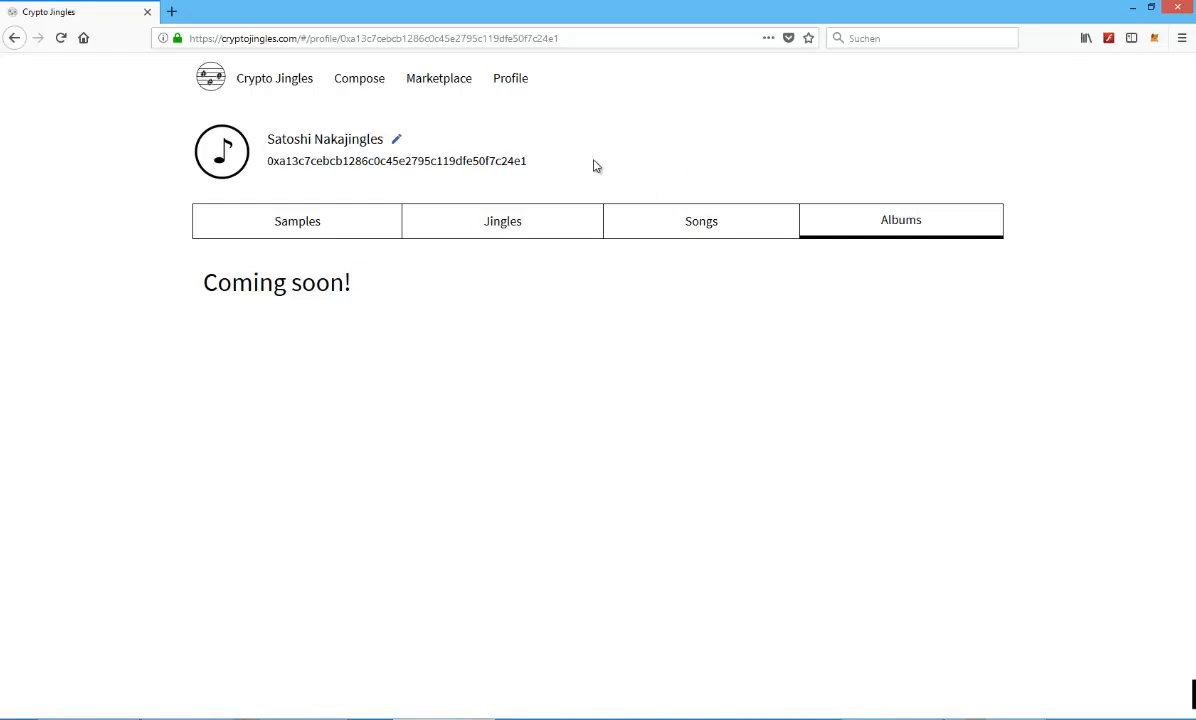
{"action": "left_click", "coordinate": [358, 78]}
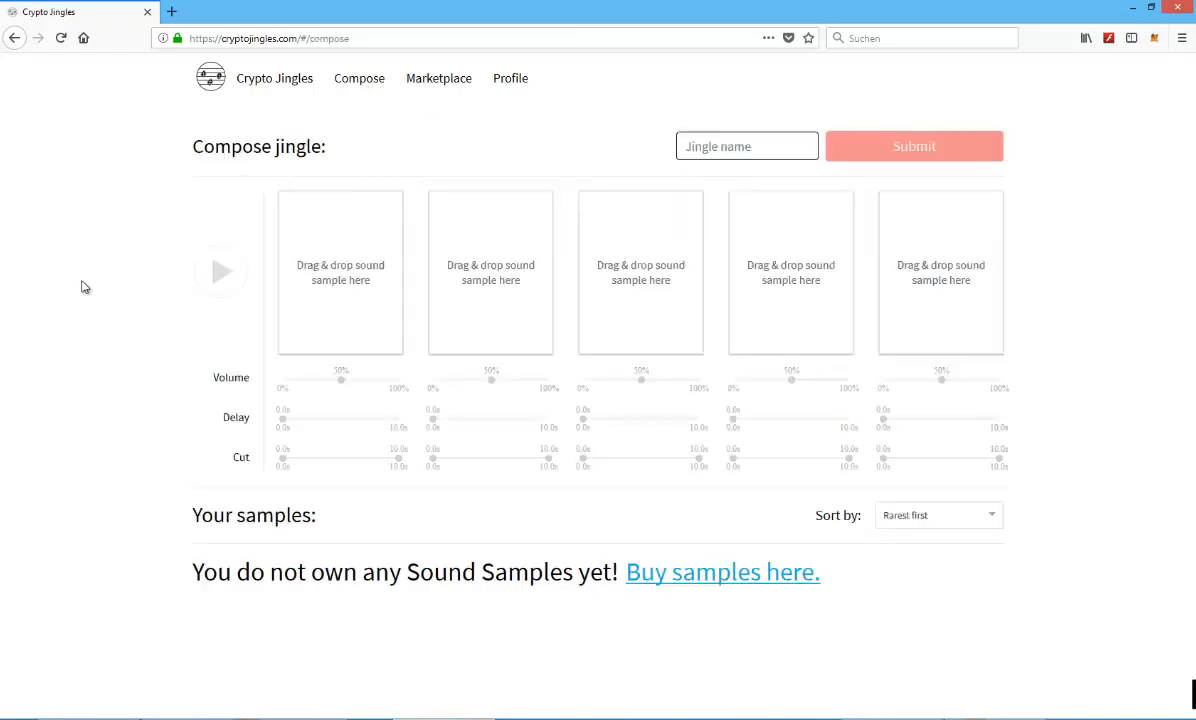